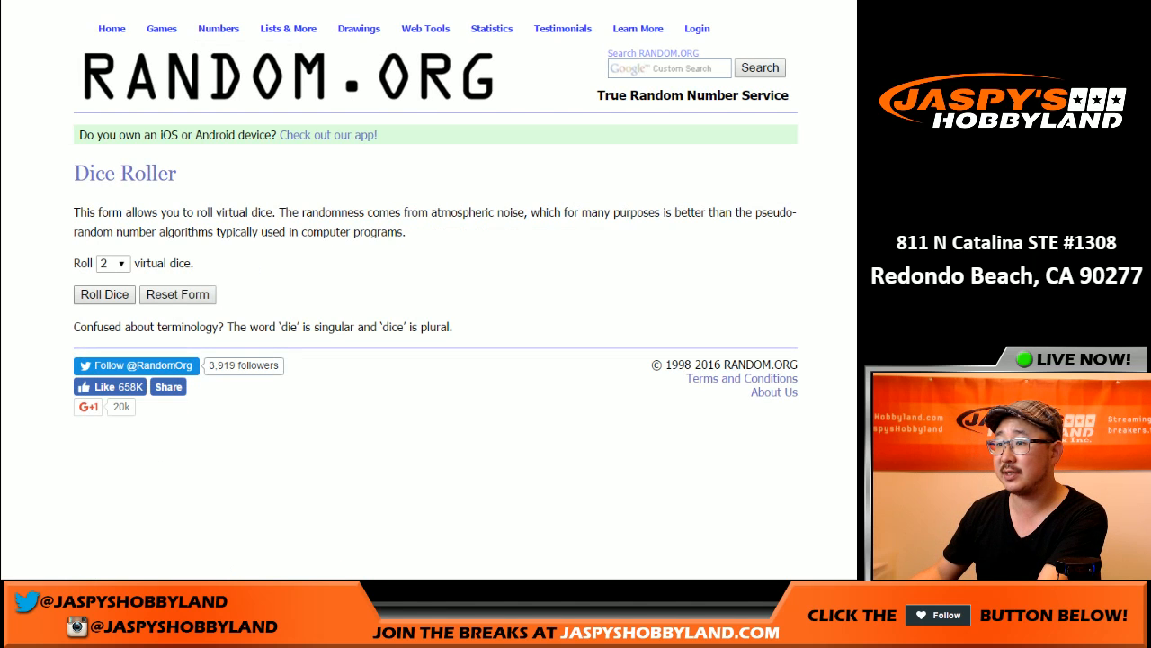
- Shuffle the 20 participant names in the List Randomizer again and copy the result toward the sheet
{"action": "left_click", "coordinate": [105, 295]}
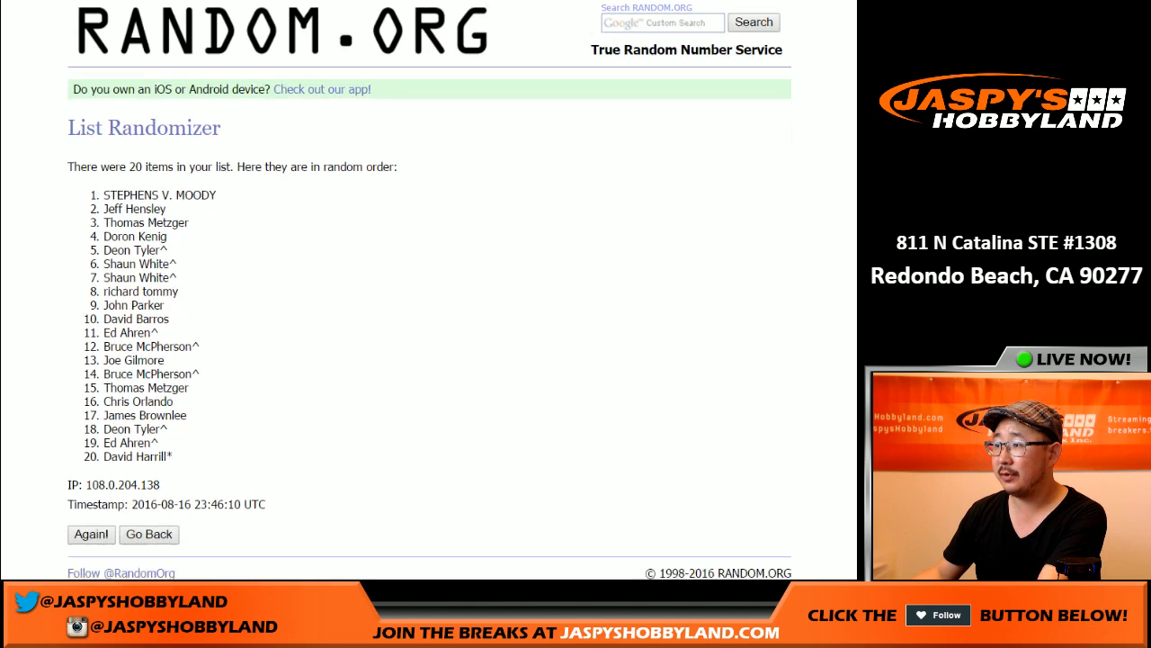
{"action": "left_click", "coordinate": [90, 532]}
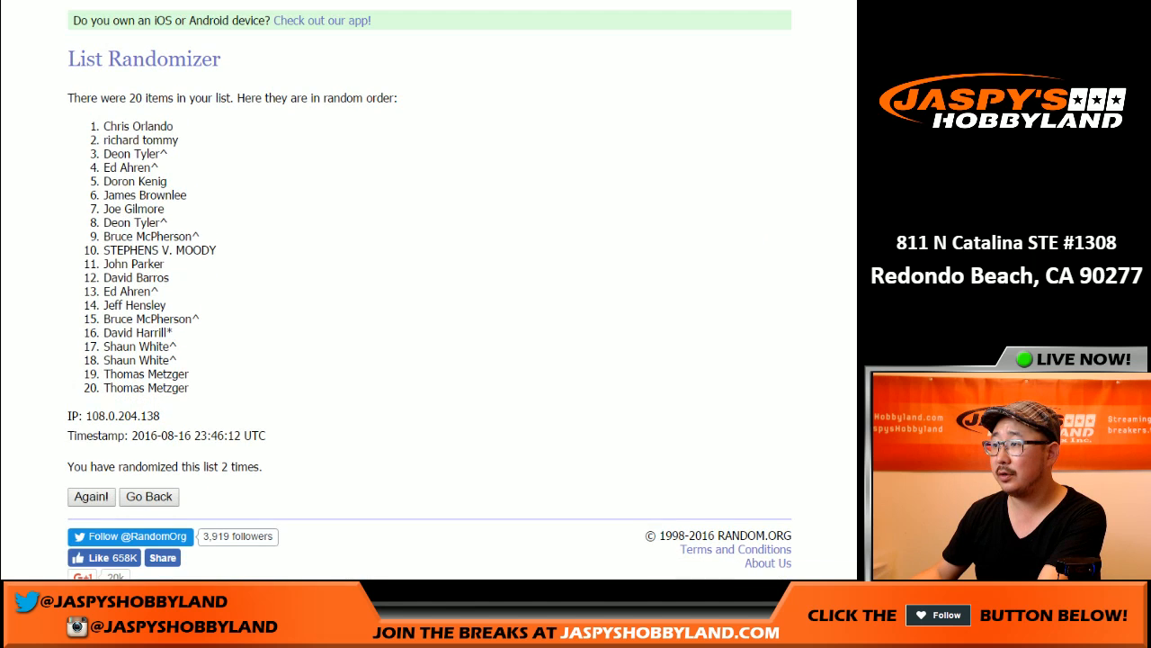
{"action": "left_click_drag", "start_coordinate": [104, 126], "coordinate": [189, 388]}
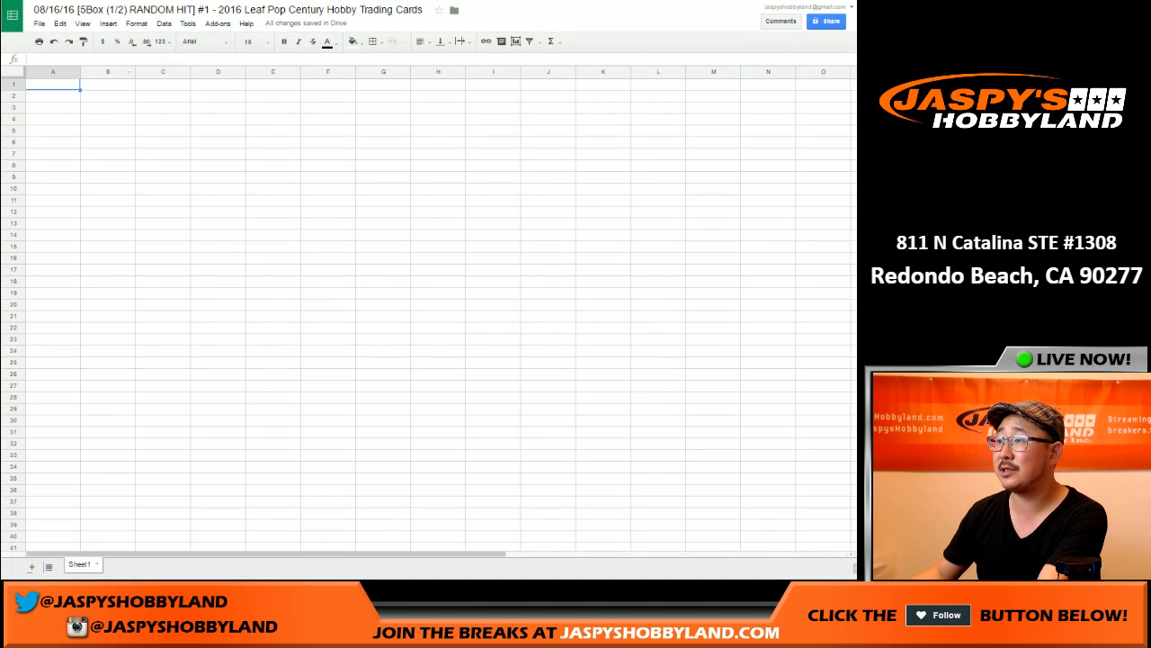
{"action": "right_click", "coordinate": [75, 85]}
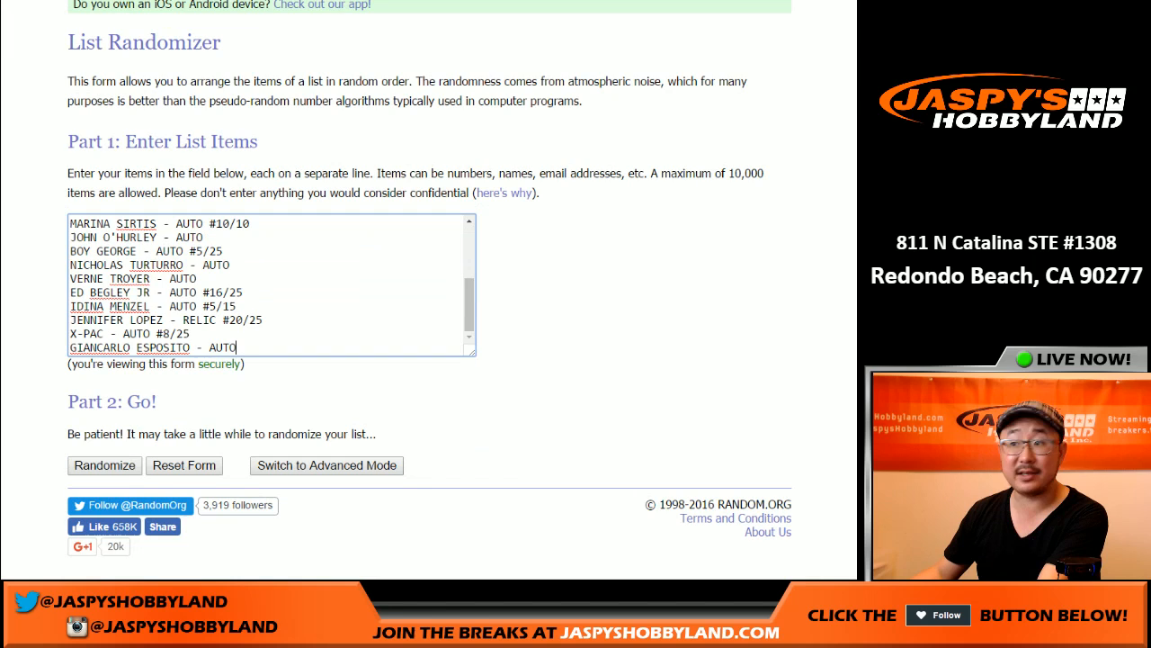
- Randomize the 20 card hits entered in the List Randomizer
{"action": "left_click", "coordinate": [104, 464]}
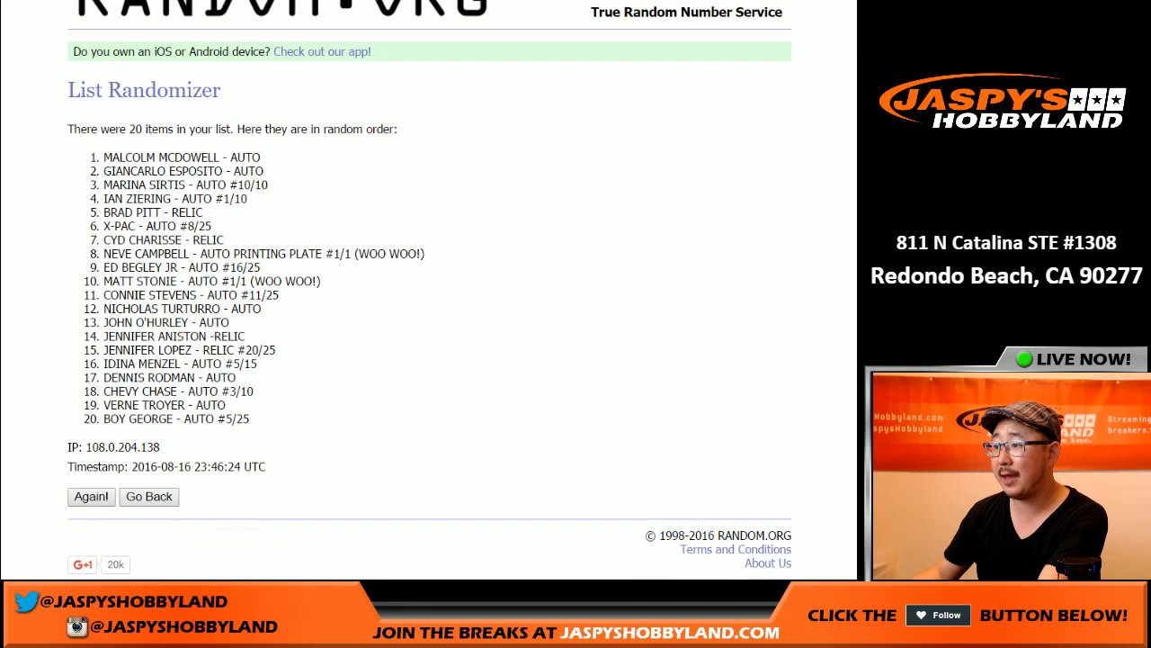
{"action": "left_click", "coordinate": [90, 497]}
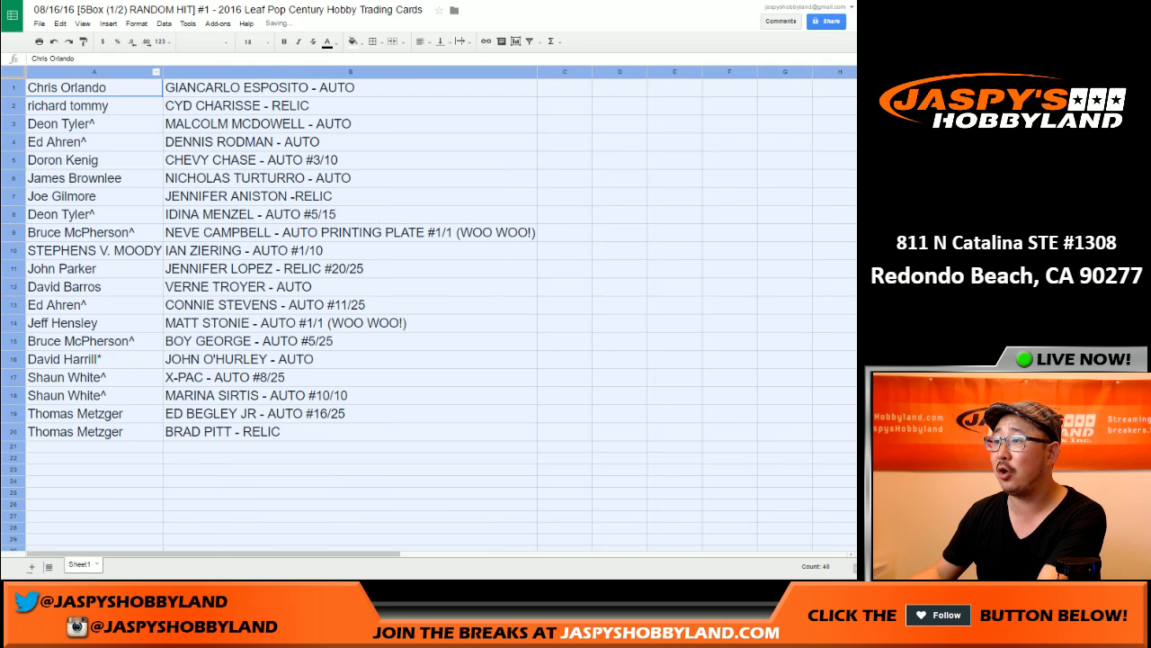
- Review the name-and-hit pairings row by row from row 2 through row 8
{"action": "left_click", "coordinate": [94, 104]}
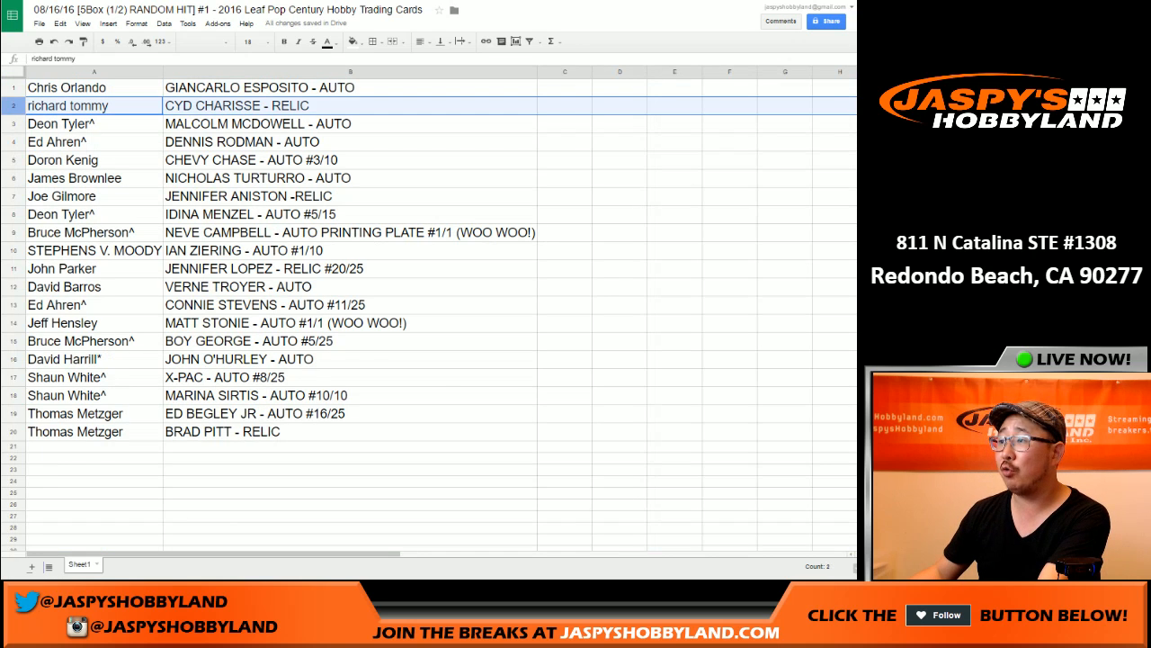
{"action": "left_click", "coordinate": [94, 123]}
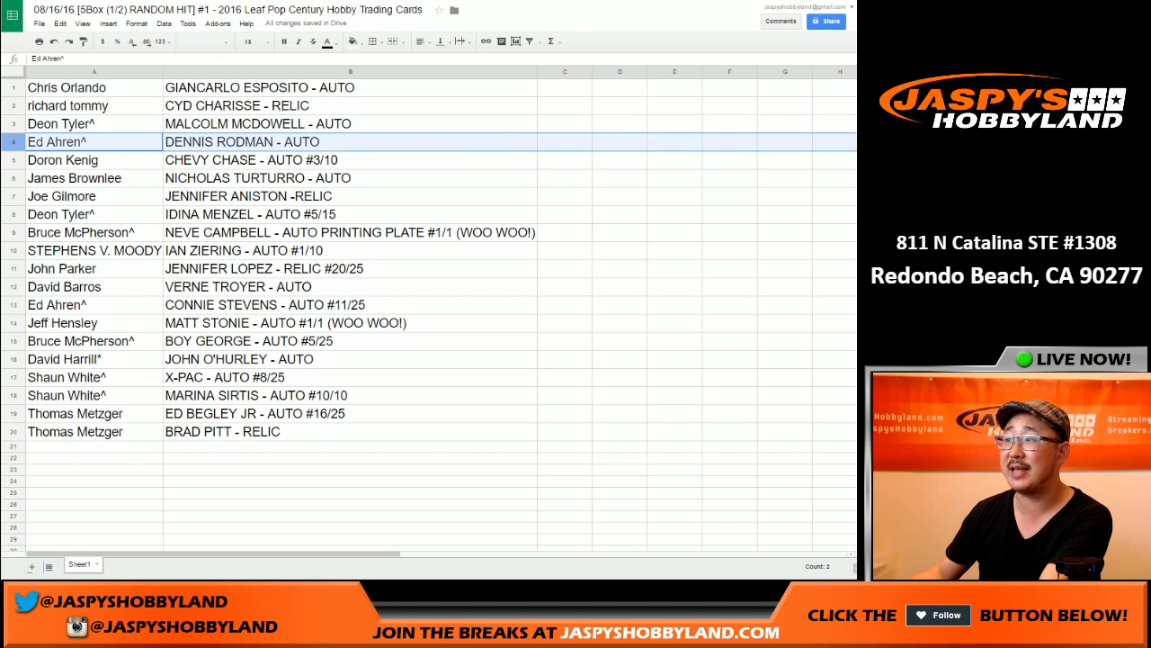
{"action": "left_click", "coordinate": [94, 158]}
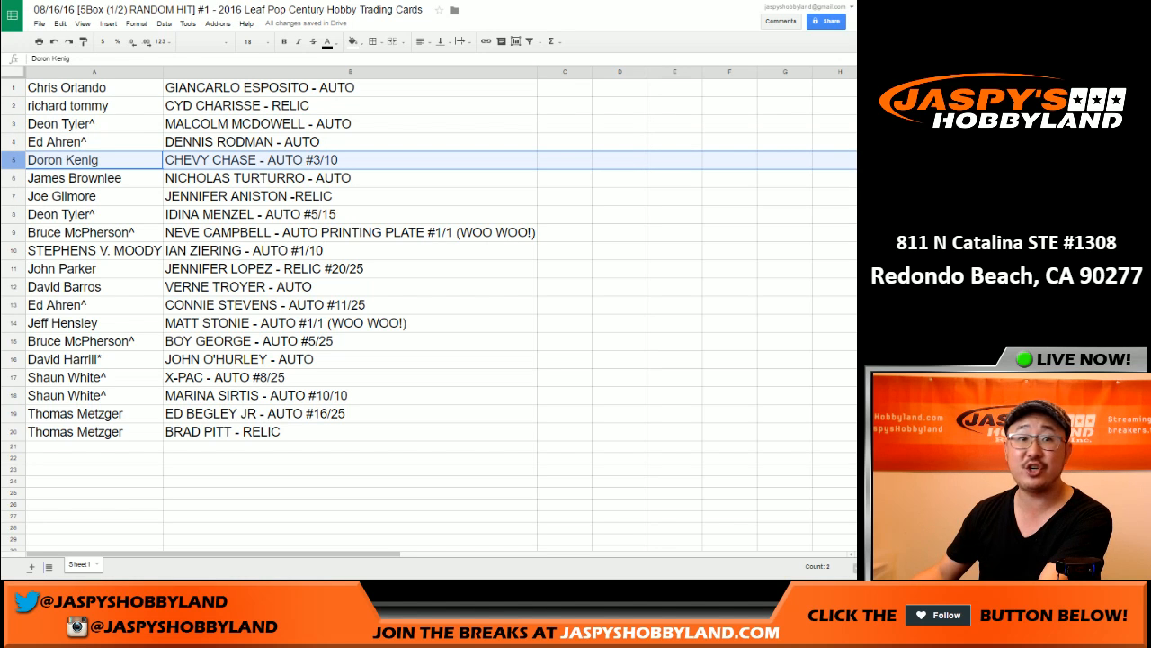
{"action": "left_click", "coordinate": [76, 178]}
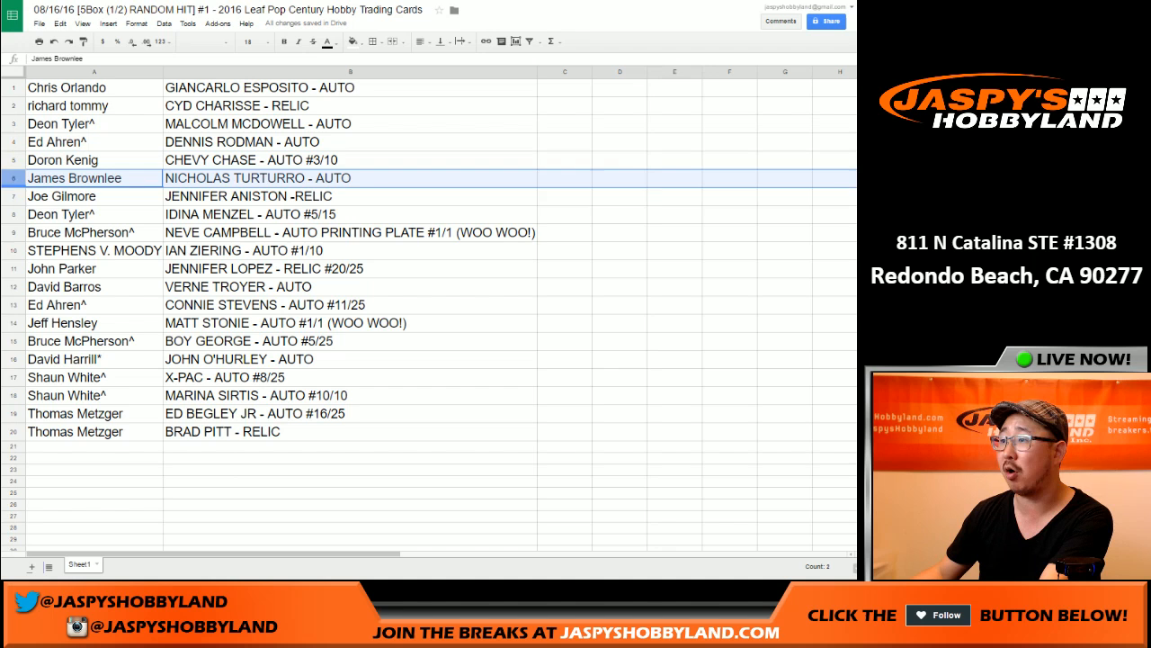
{"action": "left_click", "coordinate": [94, 195]}
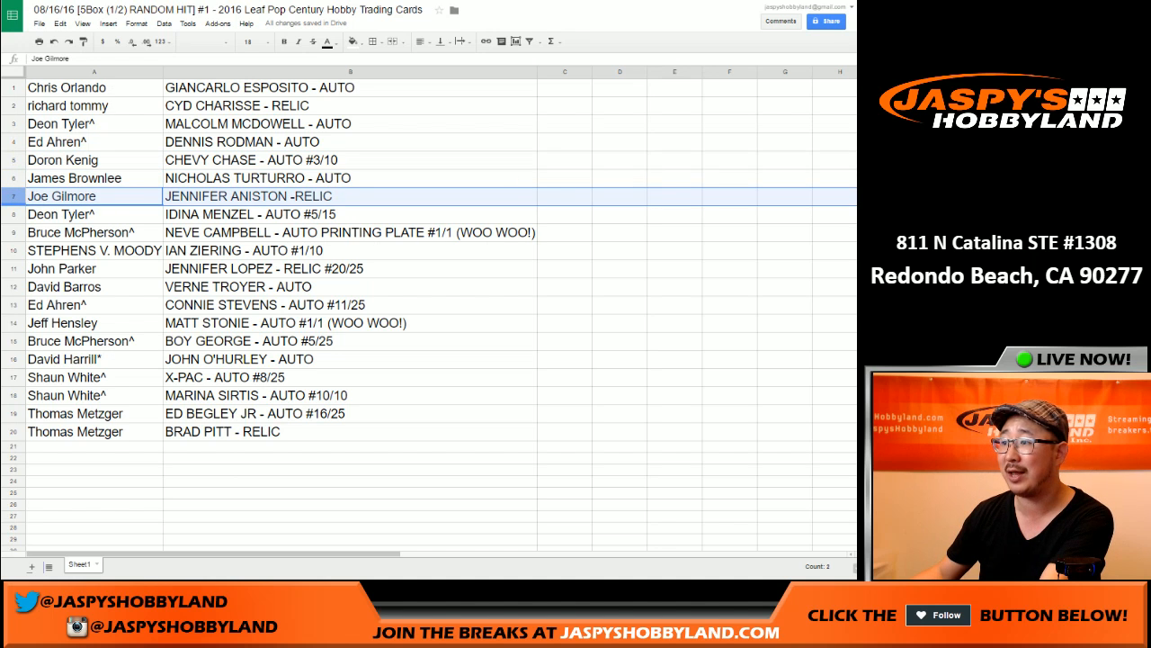
{"action": "left_click", "coordinate": [94, 212]}
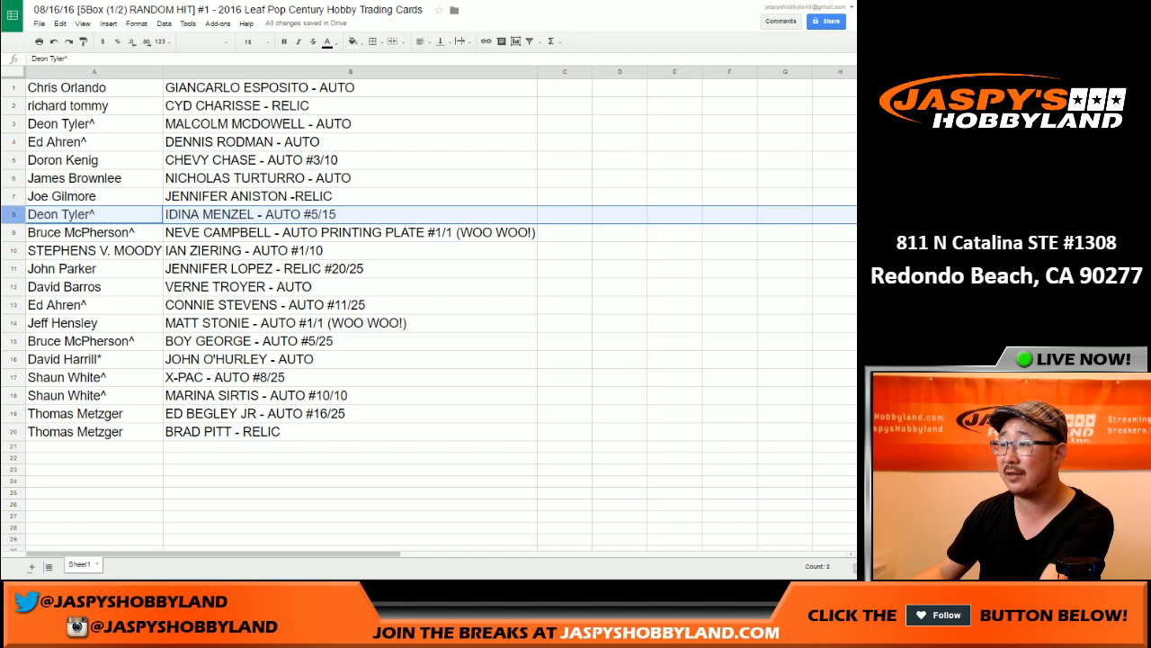
{"action": "left_click", "coordinate": [90, 232]}
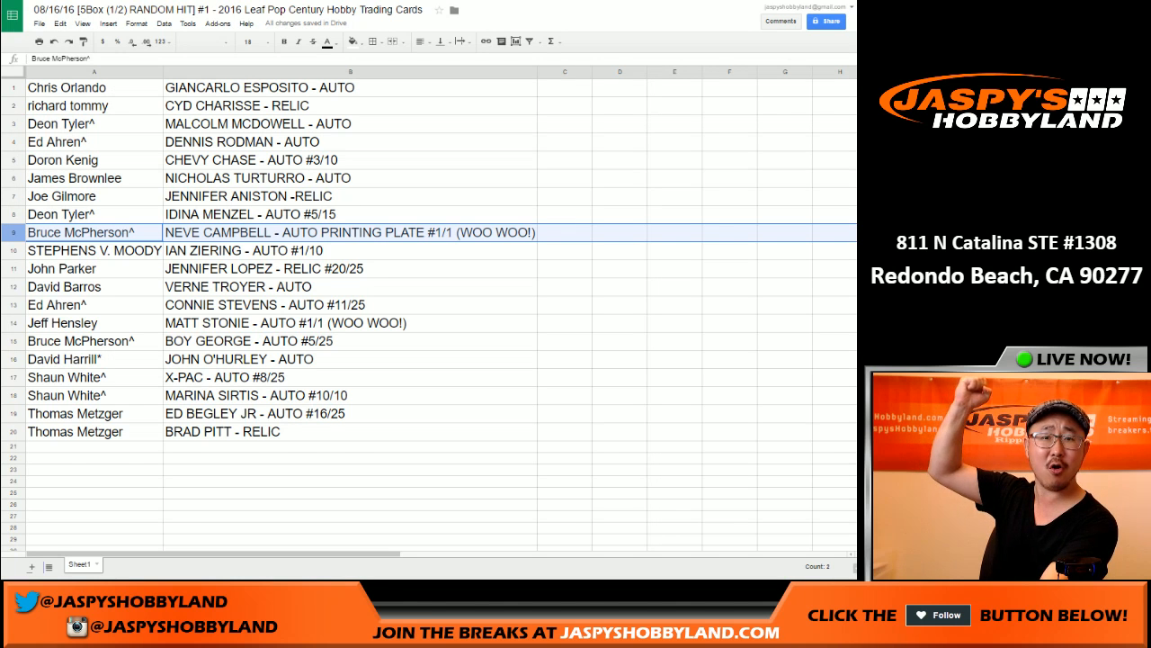
{"action": "left_click", "coordinate": [93, 250]}
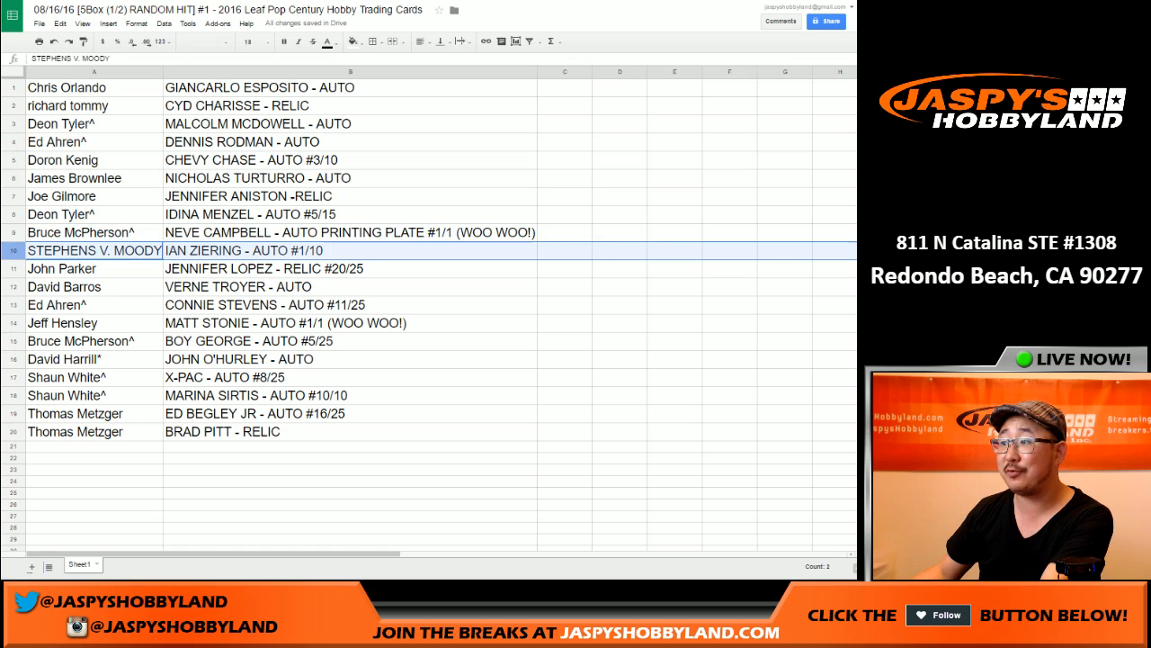
{"action": "left_click", "coordinate": [94, 268]}
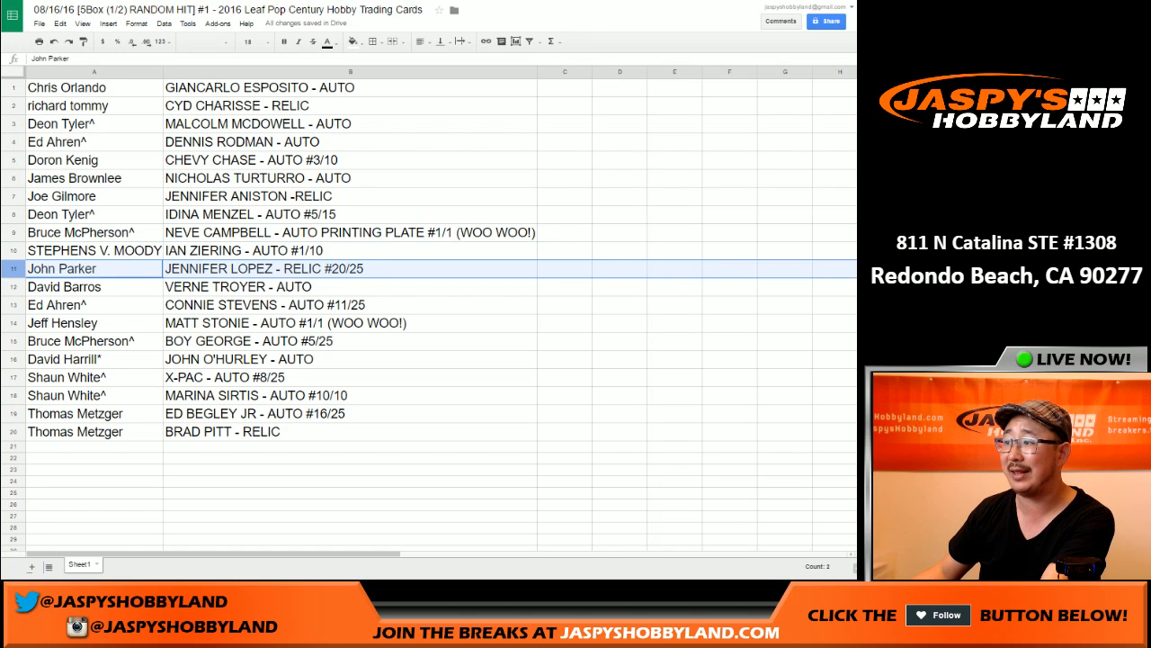
{"action": "left_click", "coordinate": [93, 286]}
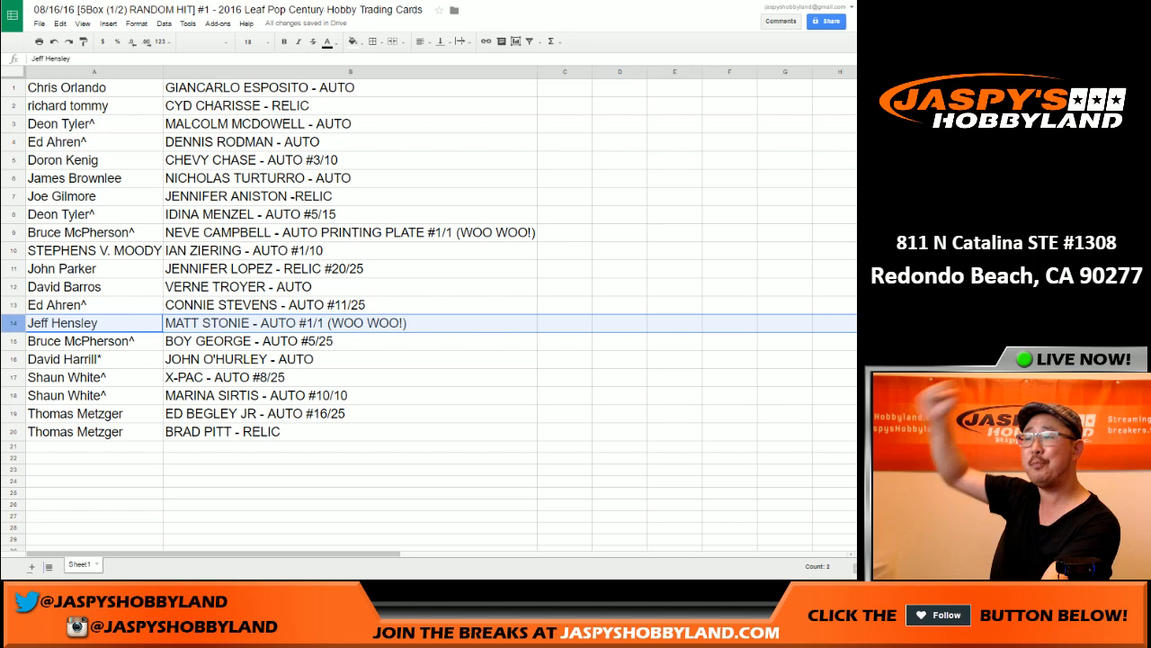
{"action": "left_click", "coordinate": [94, 340]}
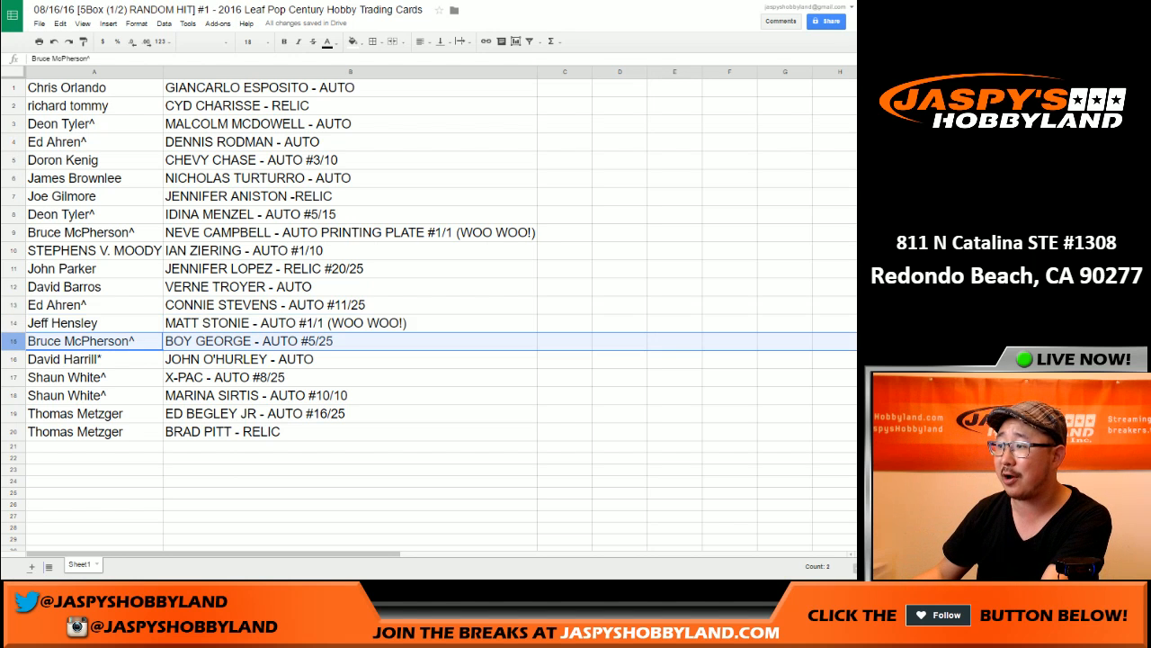
{"action": "left_click", "coordinate": [93, 360]}
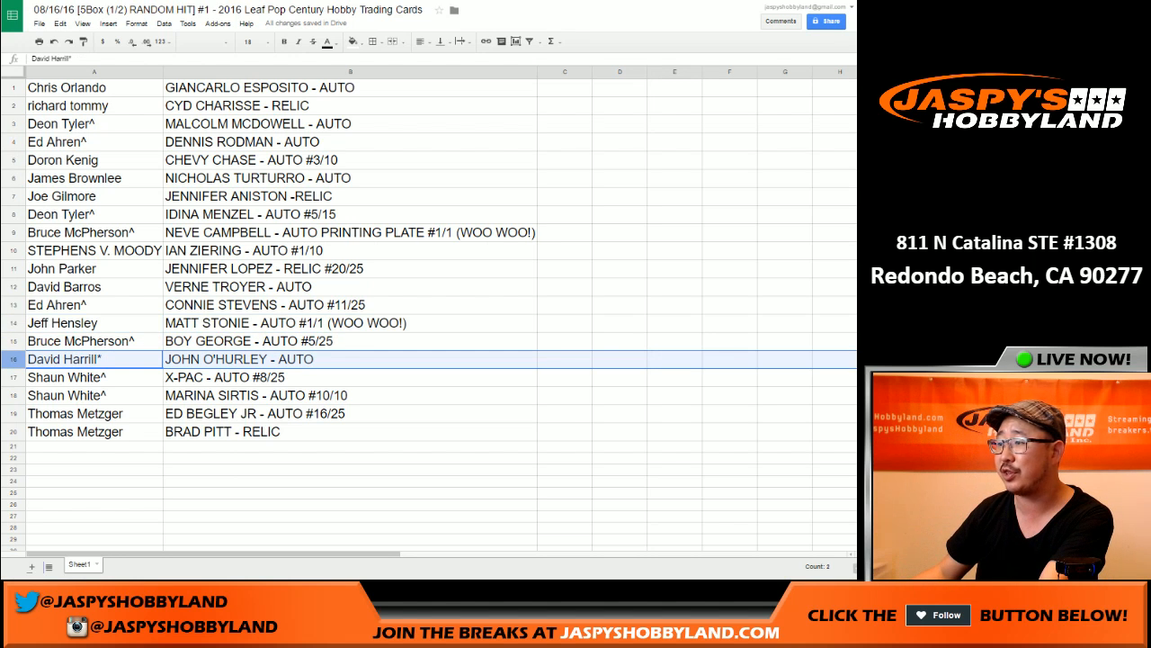
{"action": "left_click", "coordinate": [93, 378]}
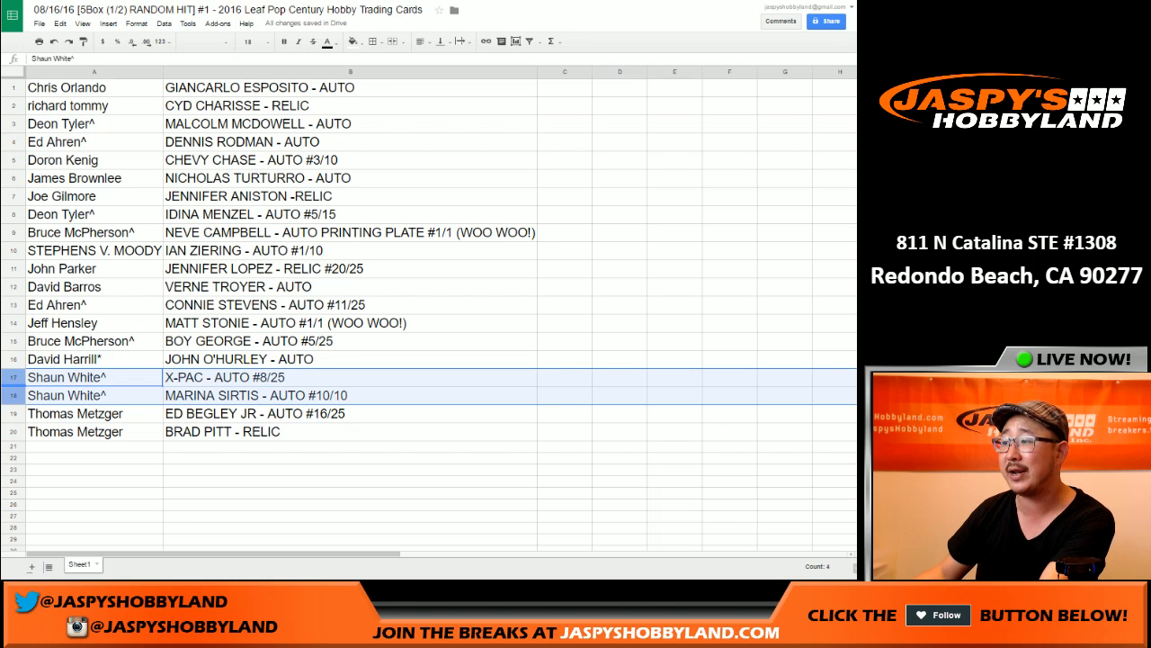
{"action": "left_click", "coordinate": [94, 412]}
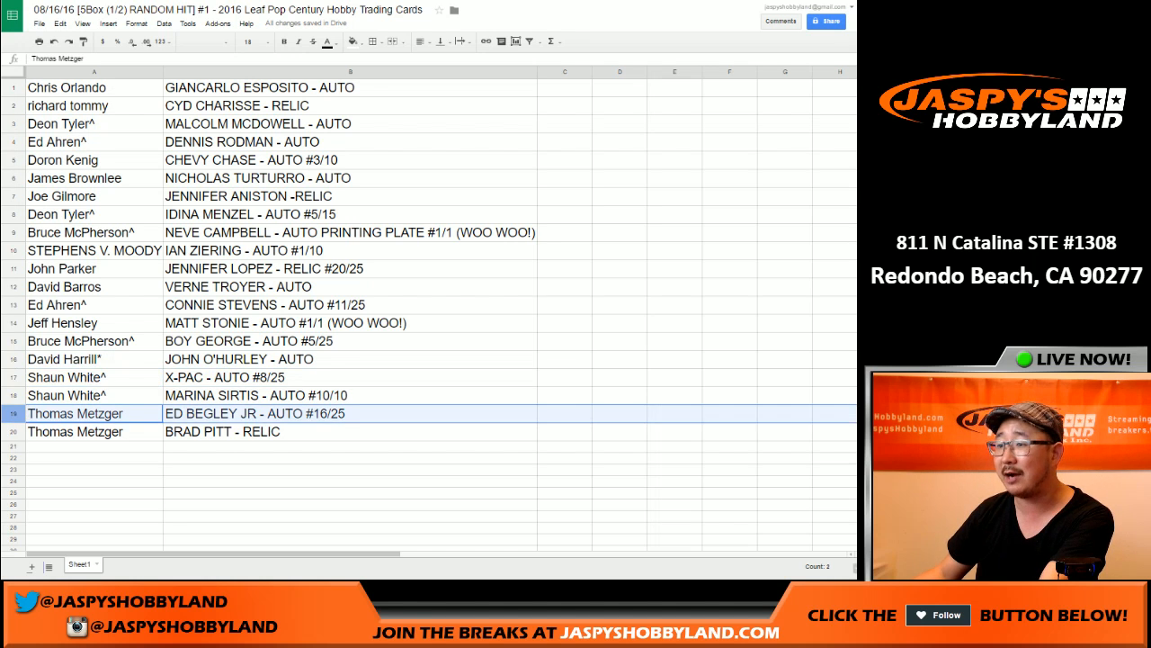